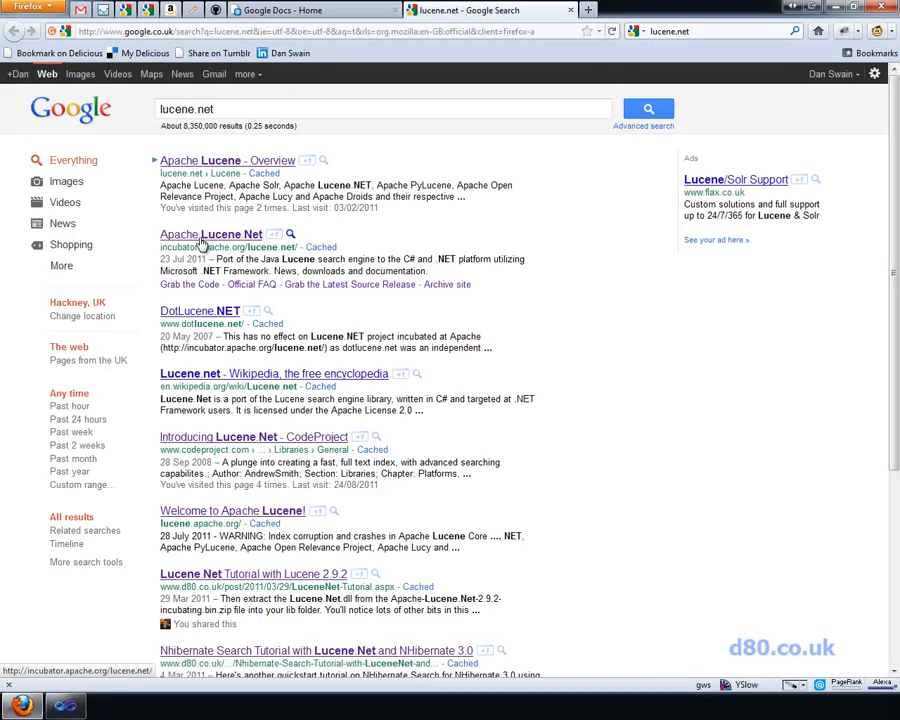
Step: Go to the Apache Lucene.Net project site and its Download page
left_click(210, 234)
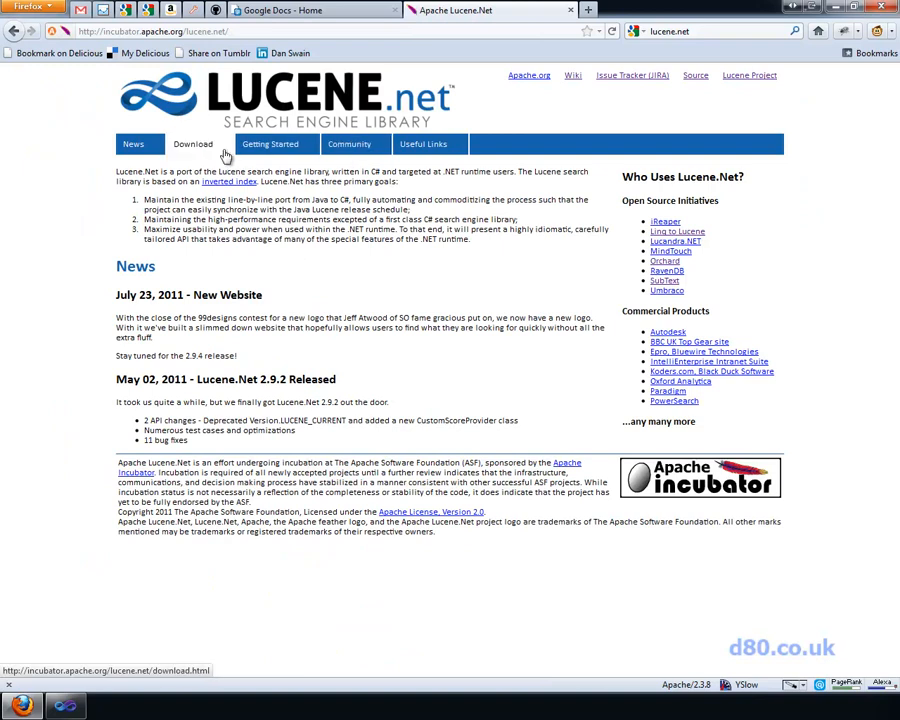
left_click(192, 144)
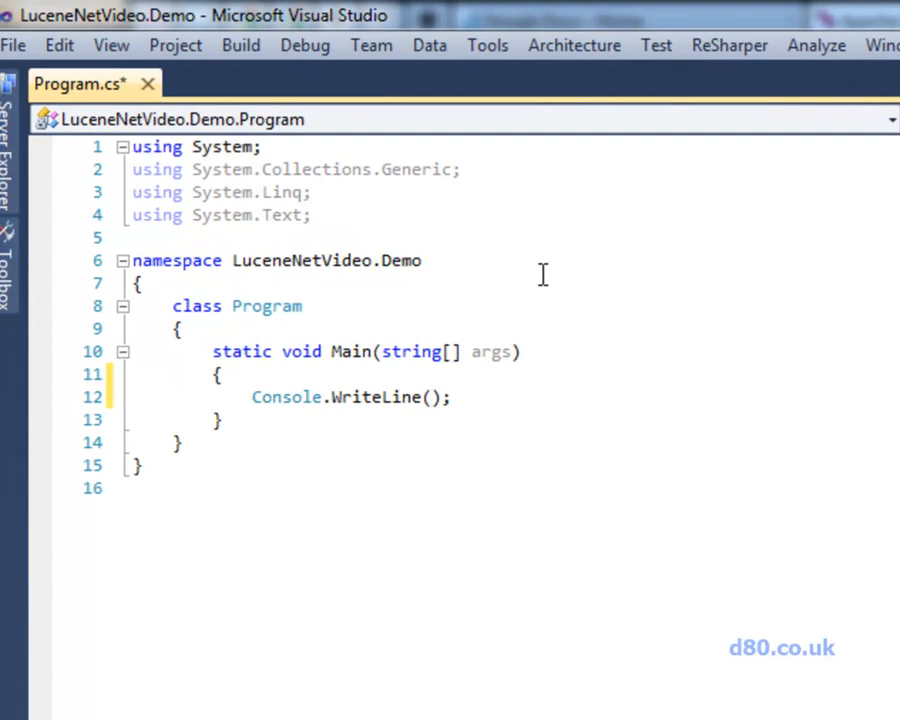
Step: Print "Hello Lucene.net" from Main and begin a new var declaration
type("\"Hello Lucene.net\"")
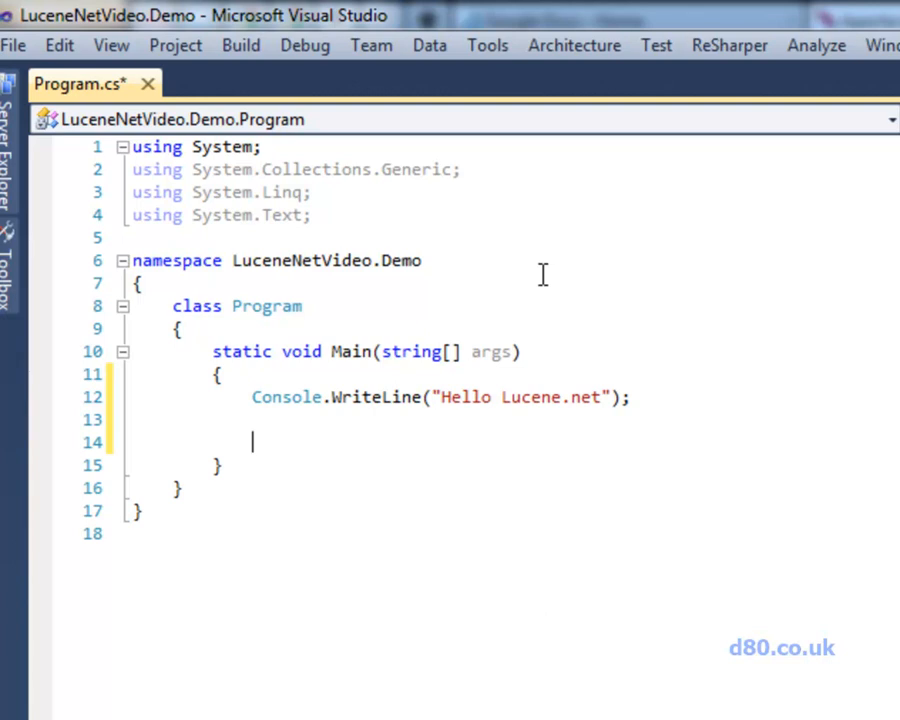
type("var fordFiesta = new Doc")
type("fordFiesta.Add(new Field(\"Id\",\"1\",Field.Store));")
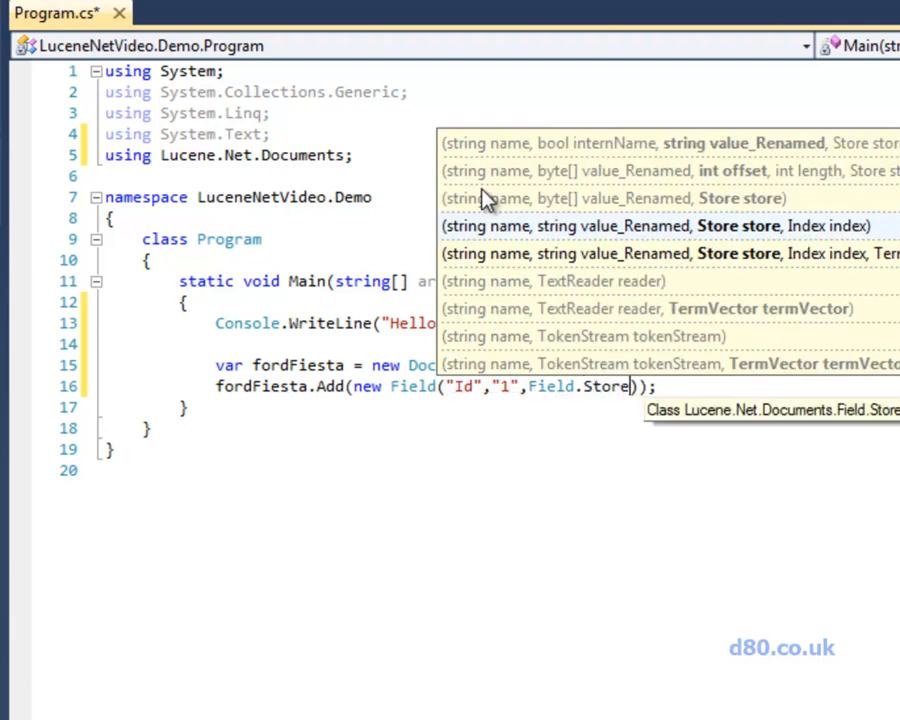
Step: Add stored Id, Make and Model fields to the fordFiesta Document with Field.Store.YES
type(".YES,Field.Index.NOT_ANALYZE")
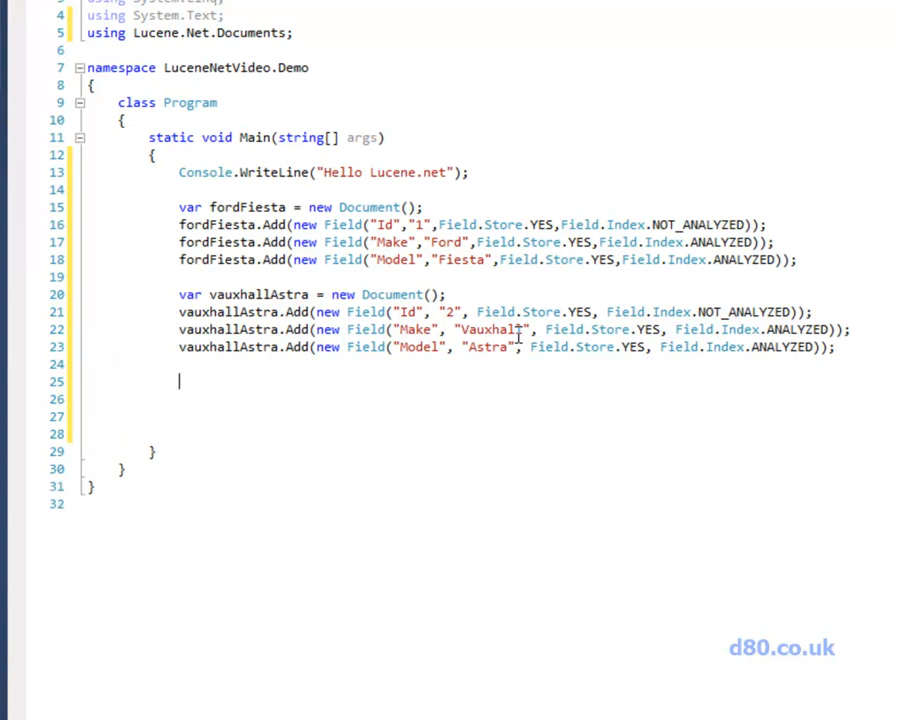
Step: Declare Directory directory opened via FSDirectory.Open on a LuceneIndex folder under the current directory
type("Directory directory = F")
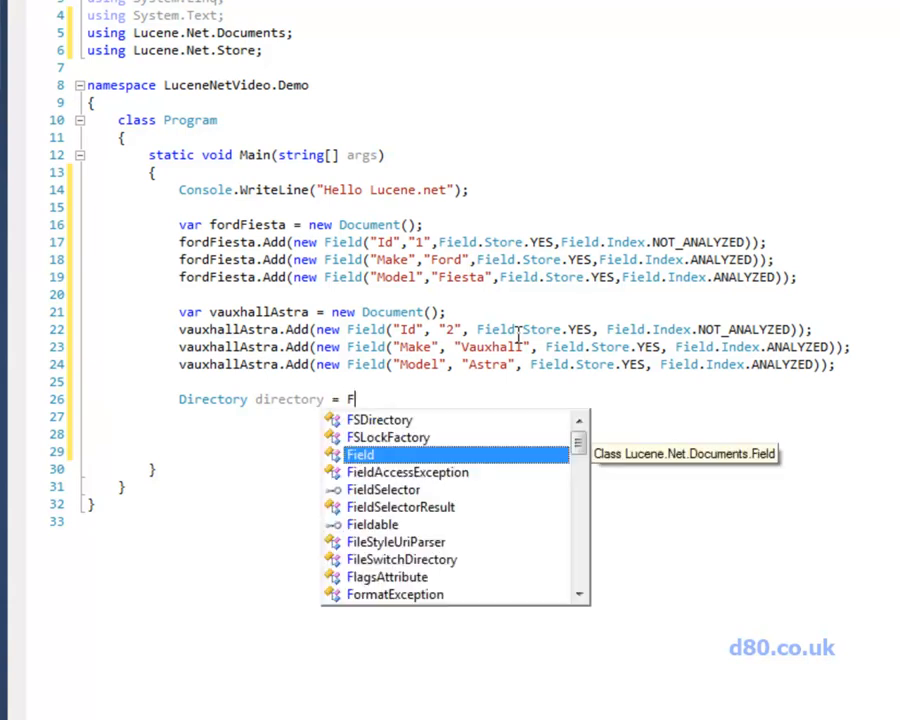
type("SDirectory.Open(new DirectoryInfo(Environment.CurrentDirectory + \"\\\\LuceneIndex\"));")
type("Analyzer anal")
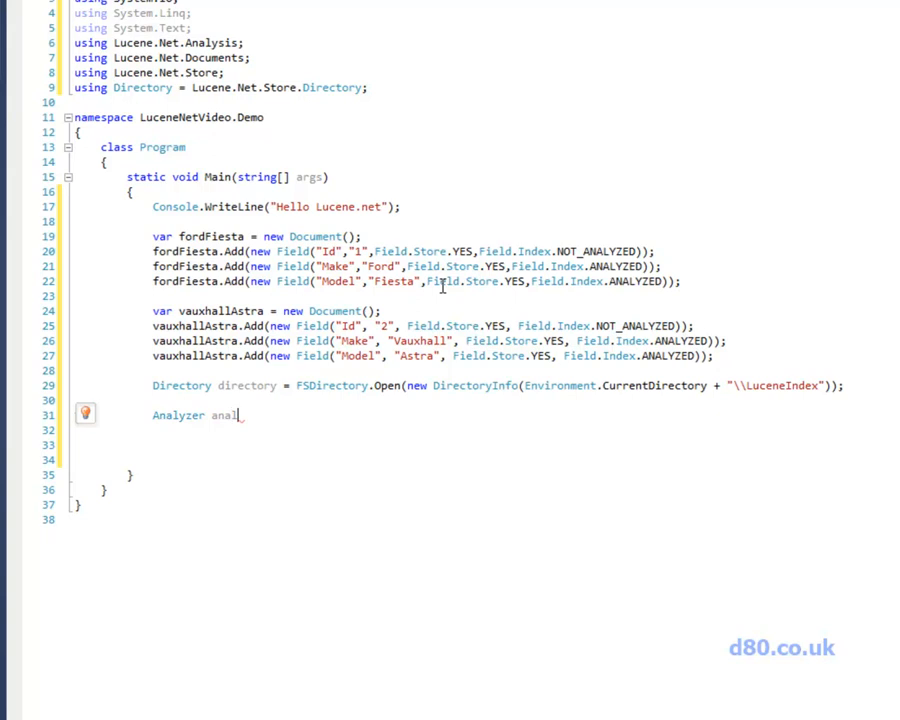
Step: Declare the Analyzer as a new StandardAnalyzer constructed with Version.LUCENE_29
type("yzer = new StandardAnalyzer();")
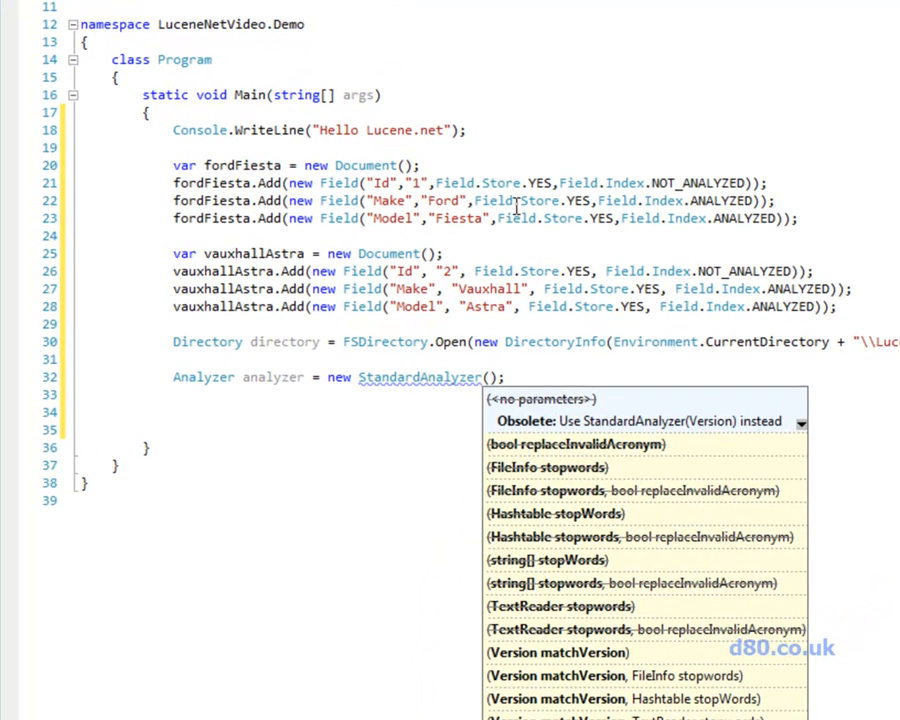
type("Version.LUCENE_29")
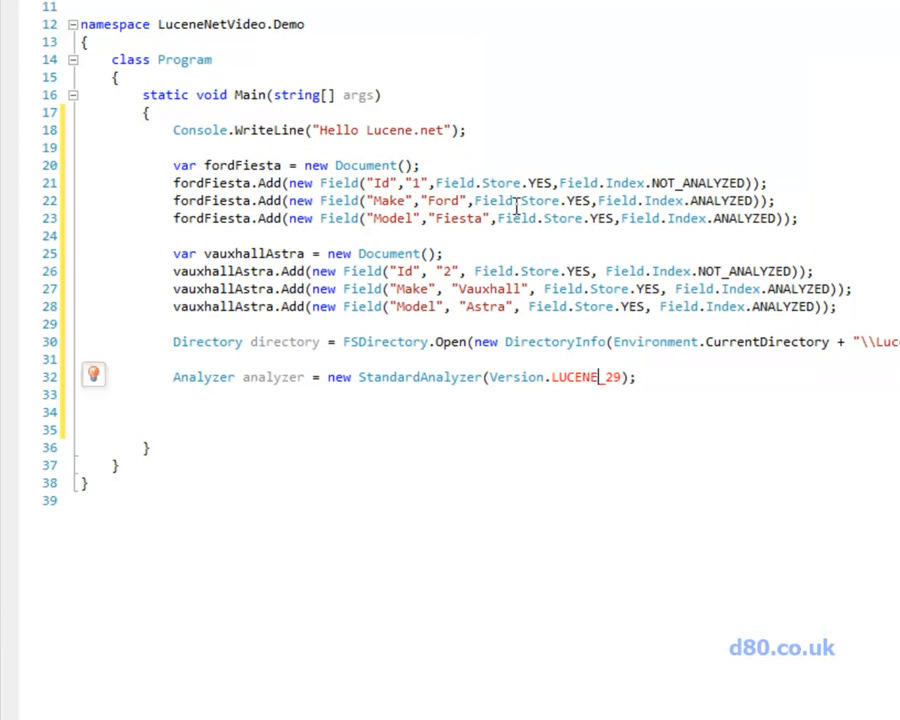
Step: Alias Version to Lucene.Net.Util.Version and begin the 'var w' writer declaration
type("using Version = Lucene.Net.")
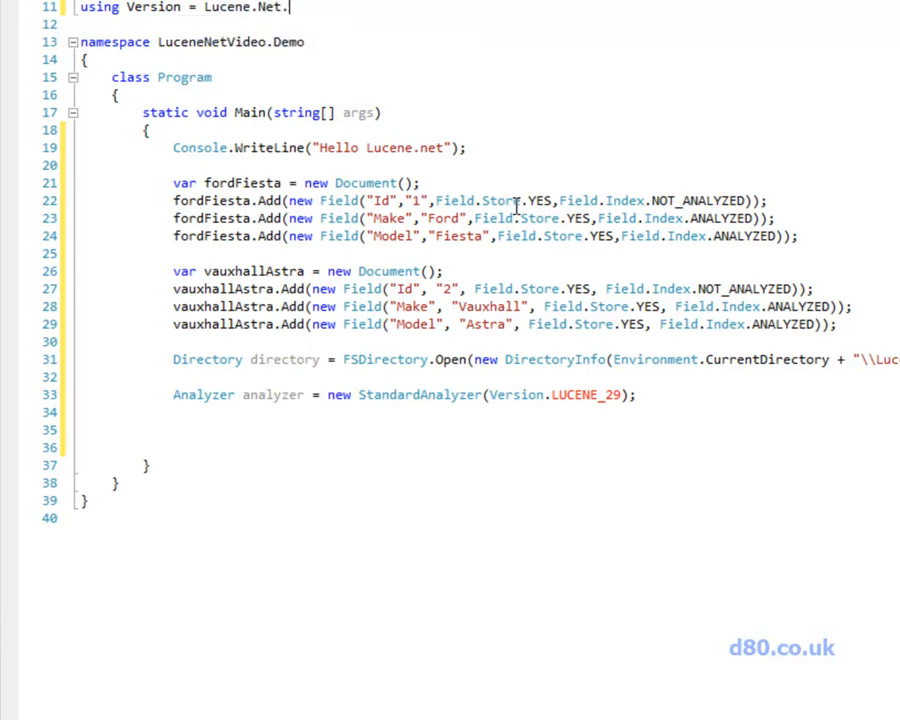
type("var w")
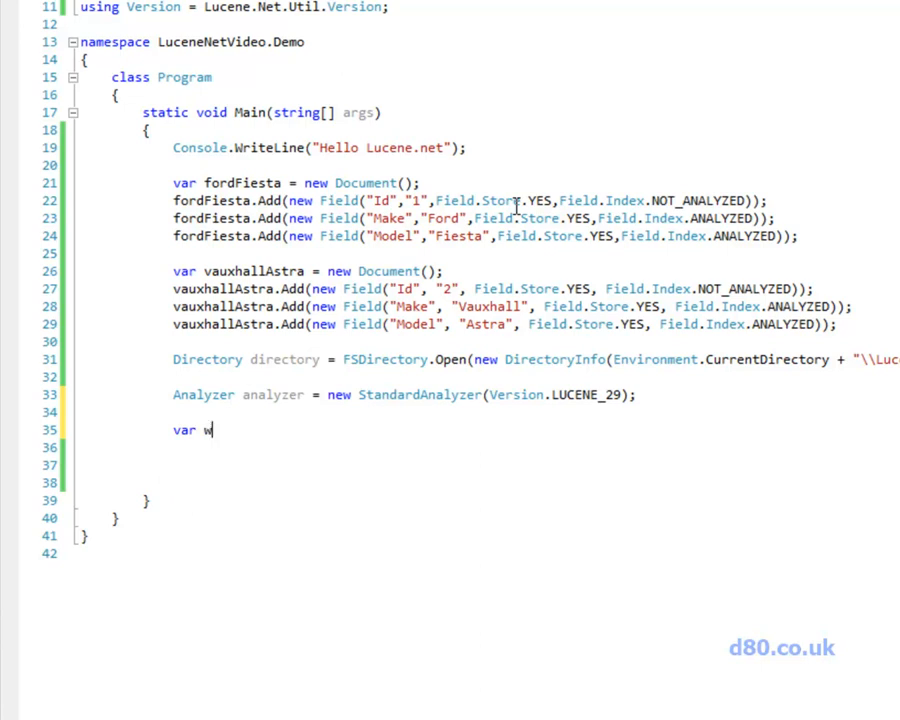
Step: Construct the IndexWriter with directory, analyzer, true and MaxFieldLength.LIMITED
type("riter = new IndexWriter(directory")
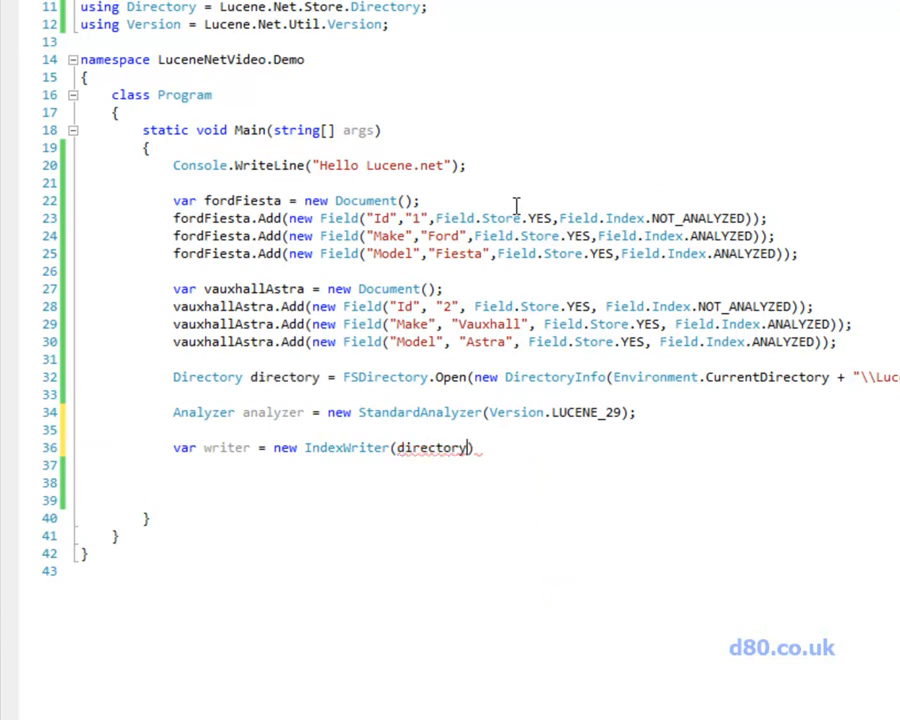
type(",analyzer,")
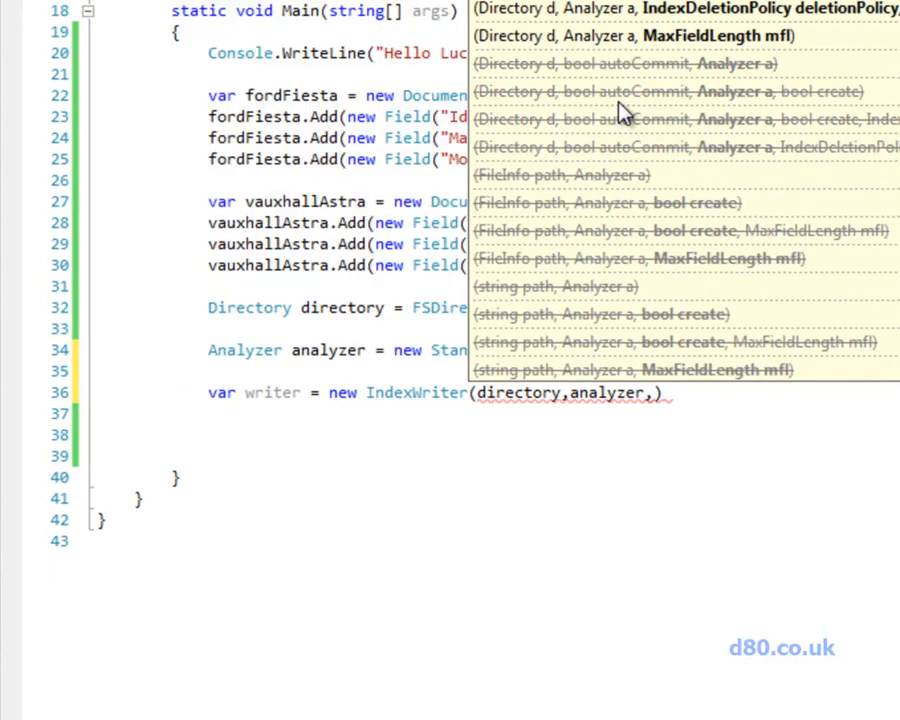
type("true, IndexWriter.MaxFieldLength.LIMITED")
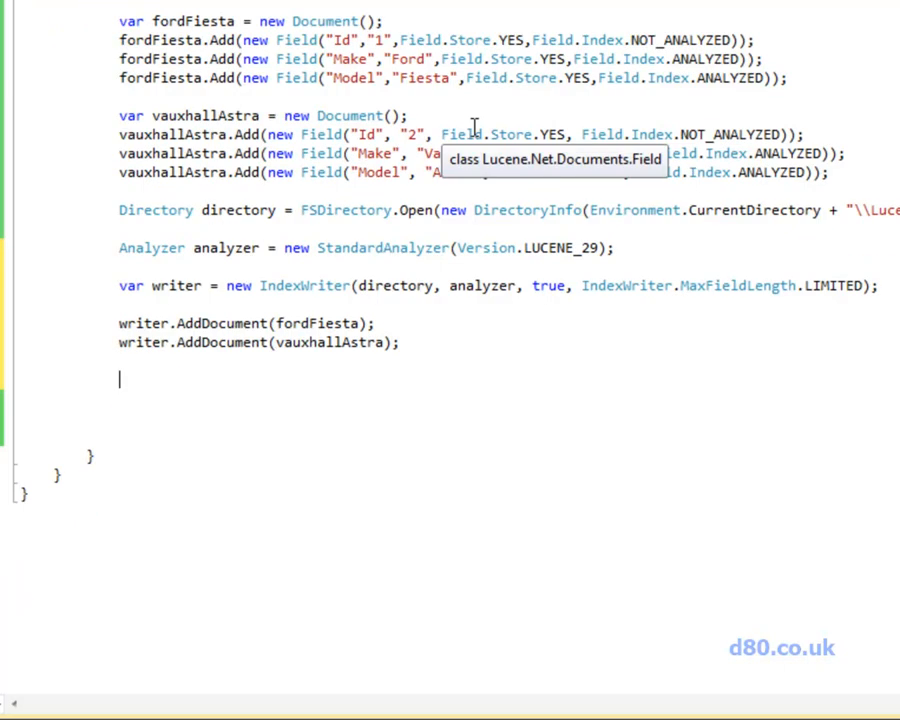
Step: Optimize and close the writer, then keep the console open with Console.ReadLine();
type("writer.Optimize();")
type("writer.Close();")
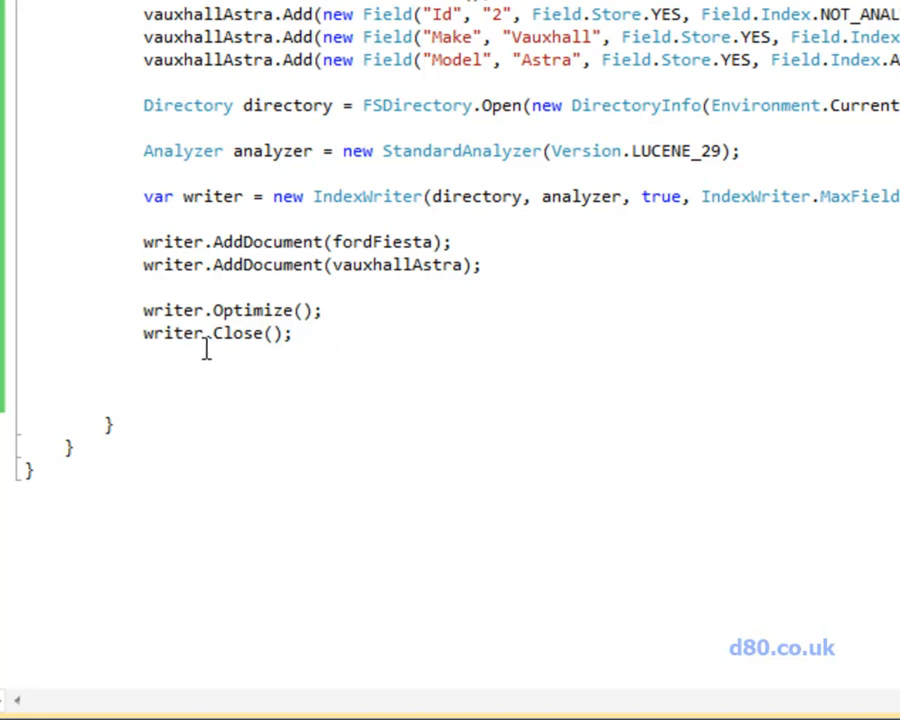
type("Console.ReadLine();")
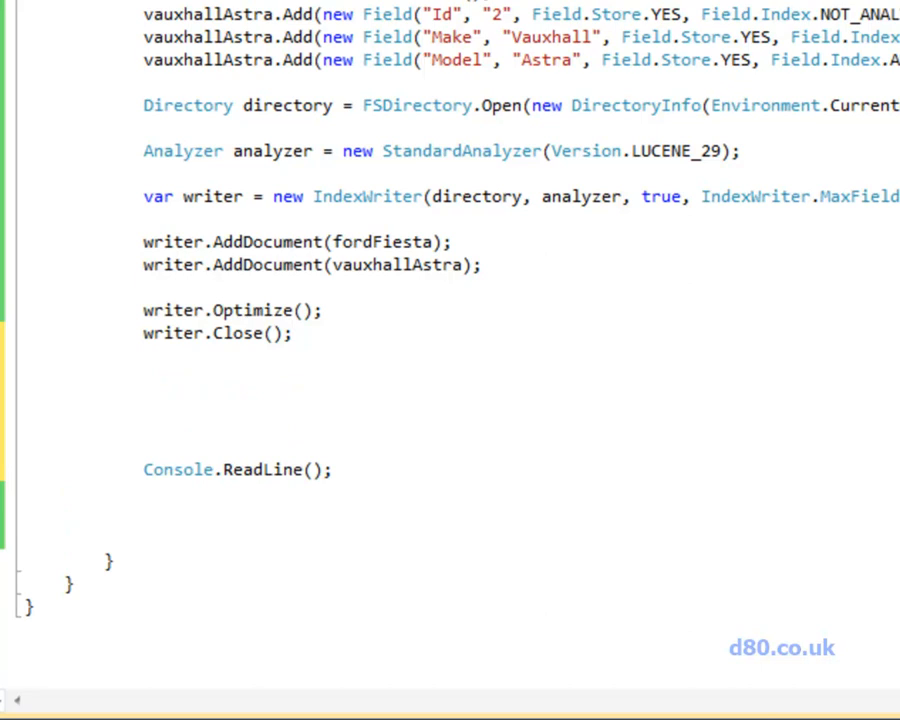
Step: Open a read-only IndexReader on the directory with IndexReader.Open(directory, true)
type("IndexReader")
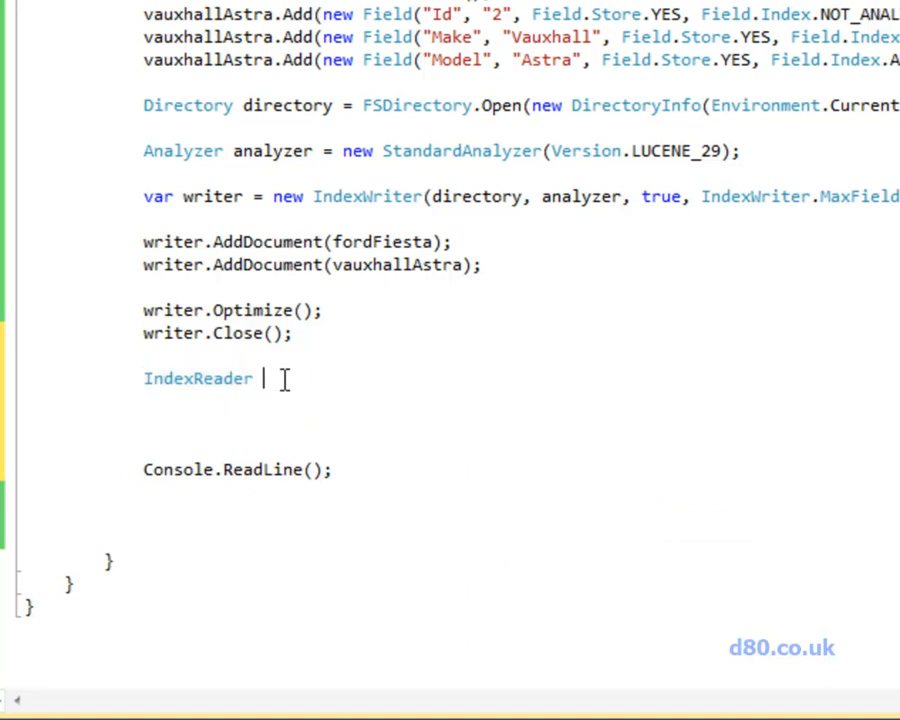
type("indexReader")
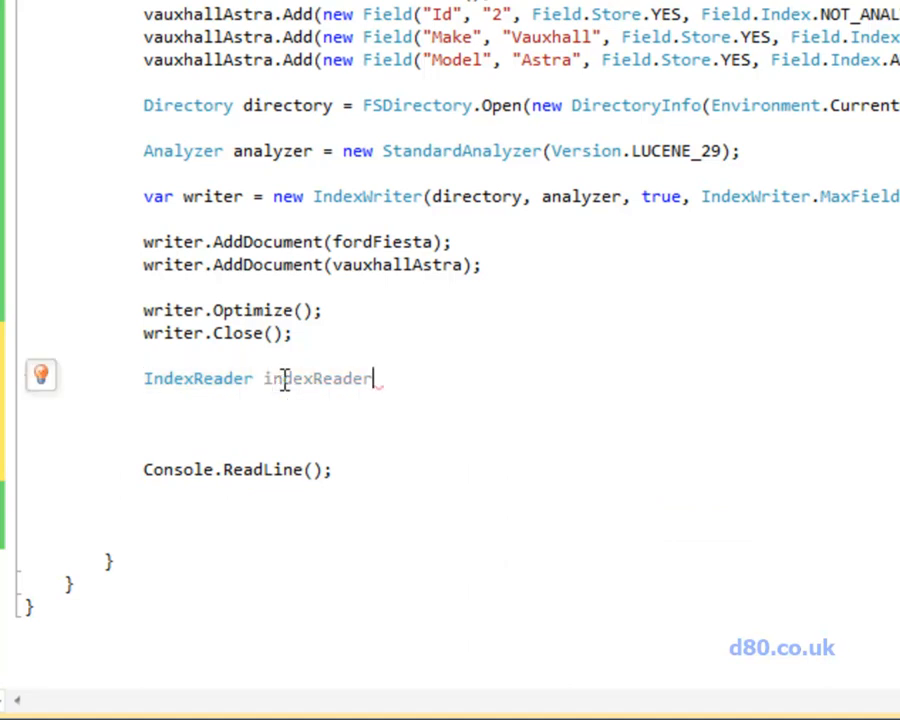
type("= IndexReader.Open(")
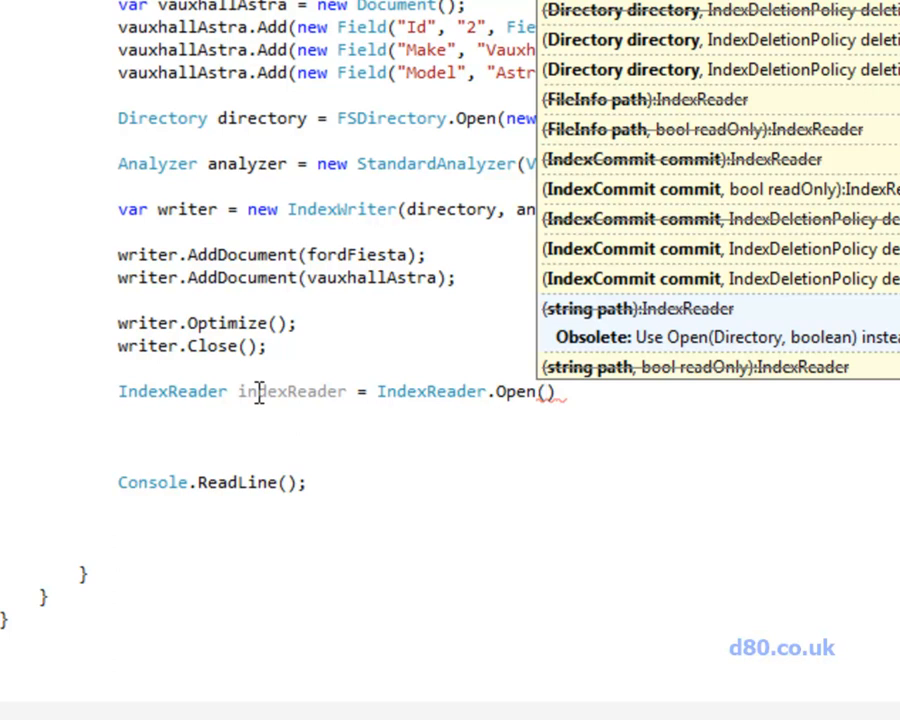
type("directory, true")
left_click(388, 436)
type("Searcher indexSearch = new IndexSearcher(indexReader);")
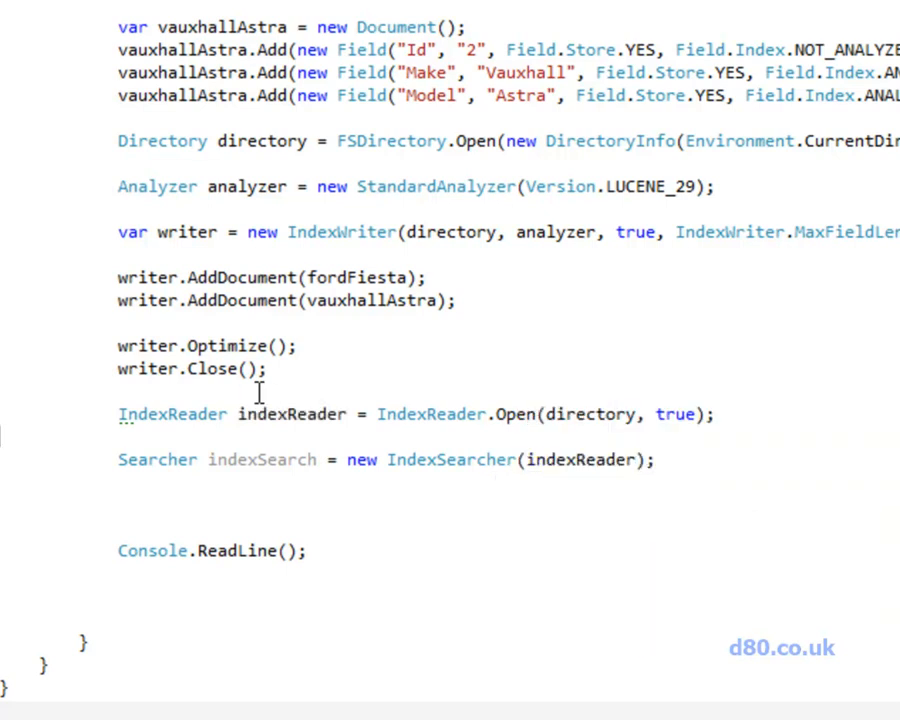
Step: Create a QueryParser with Version.LUCENE_29, the "Make" field and the analyzer
type("var queryParser = new Query")
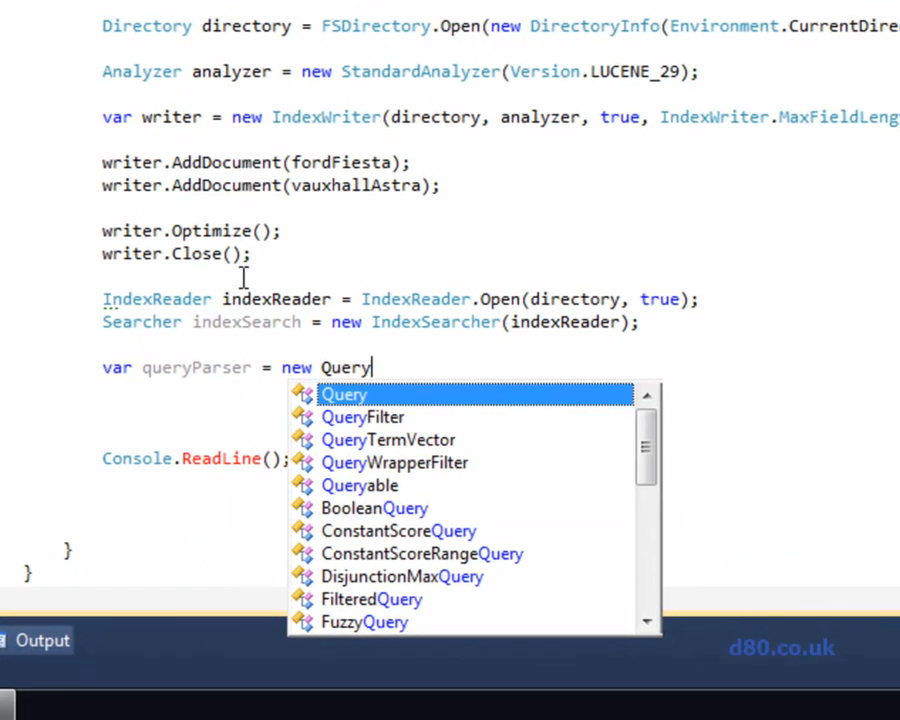
type("Parser")
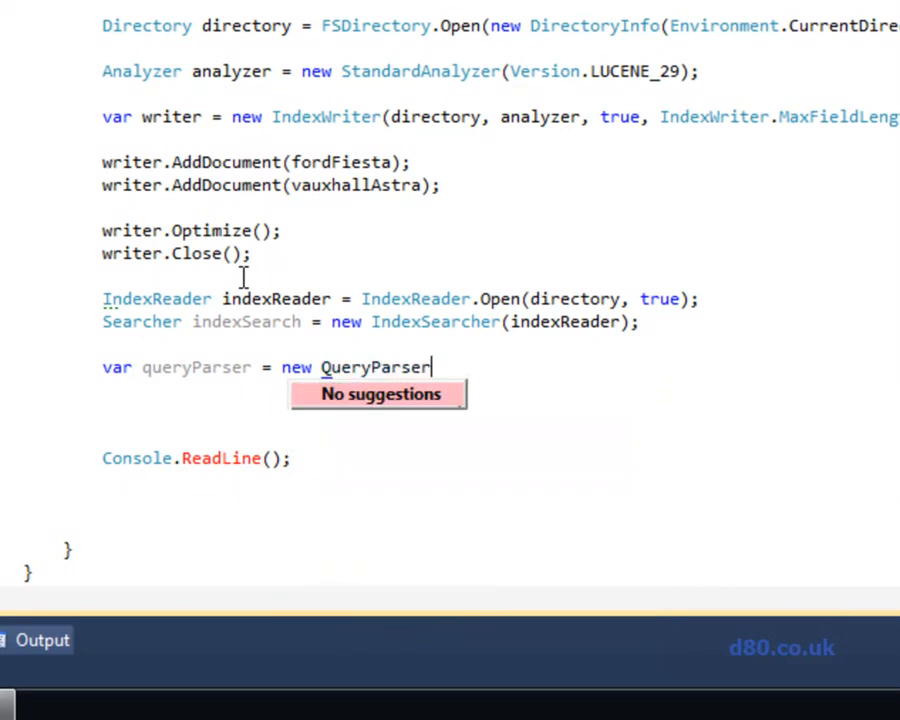
type("(V")
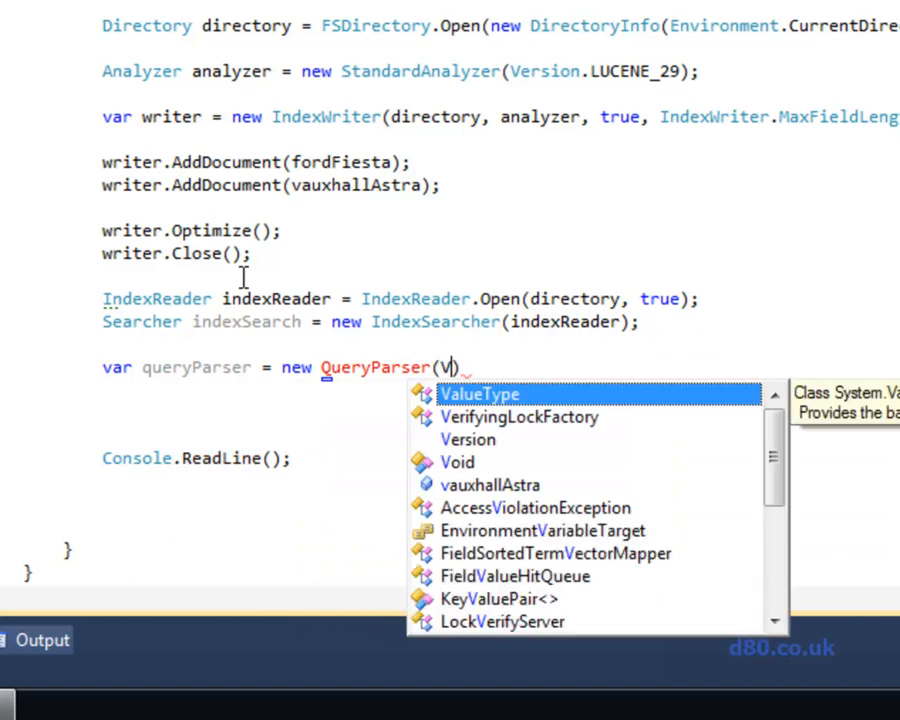
type("ersion.LUCENE_29")
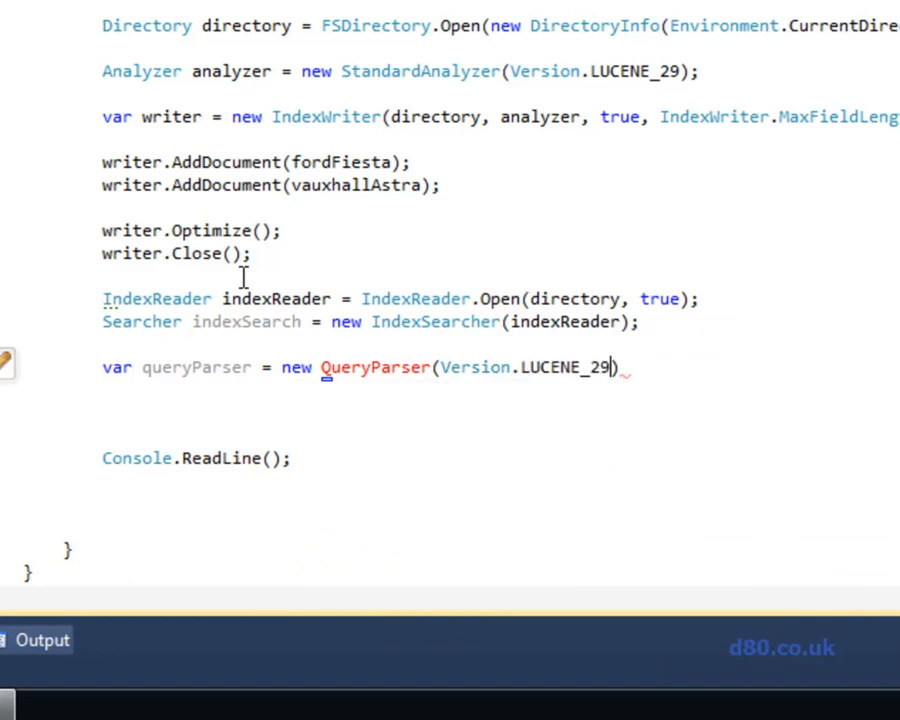
type(",")
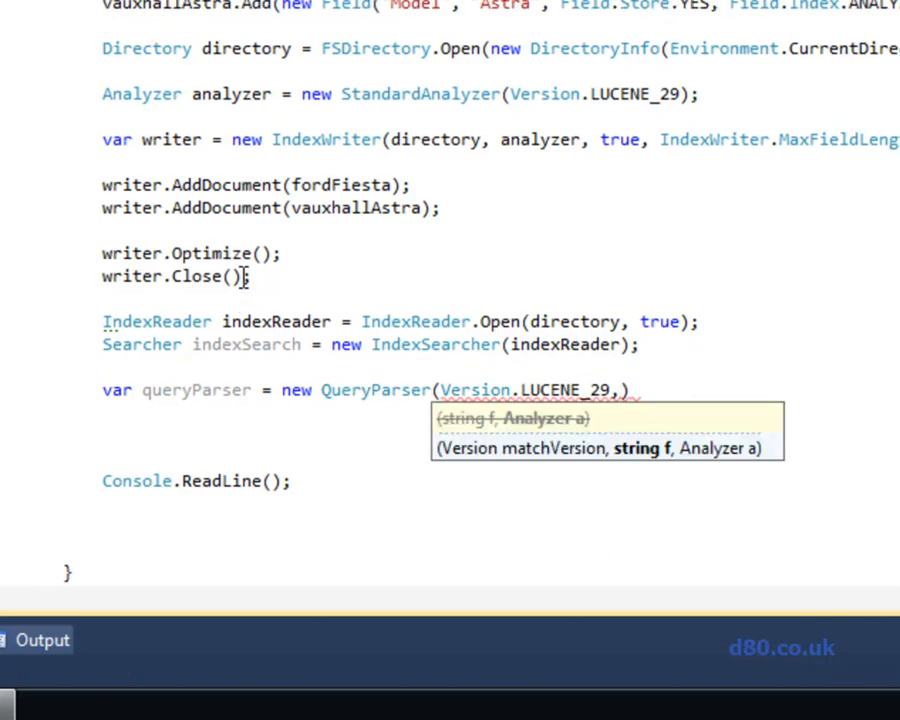
type("\"Make\",analyzer")
type("var query = queryParser.Parse(\"Ford\");")
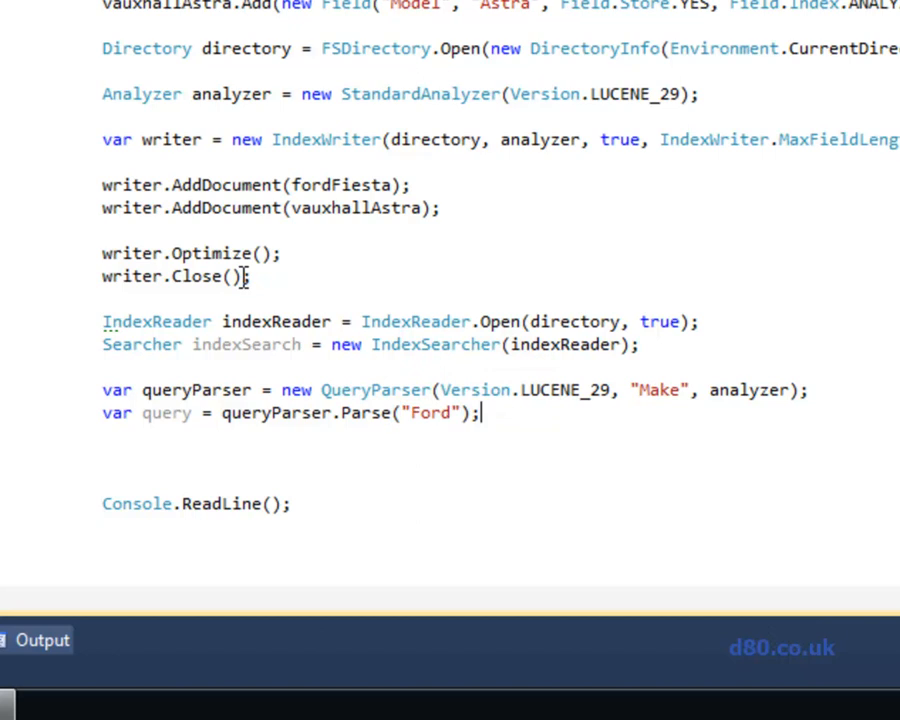
Step: Parse "Ford" into a query, print "Searching For " plus it, and start a TopDocs declaration
type("c")
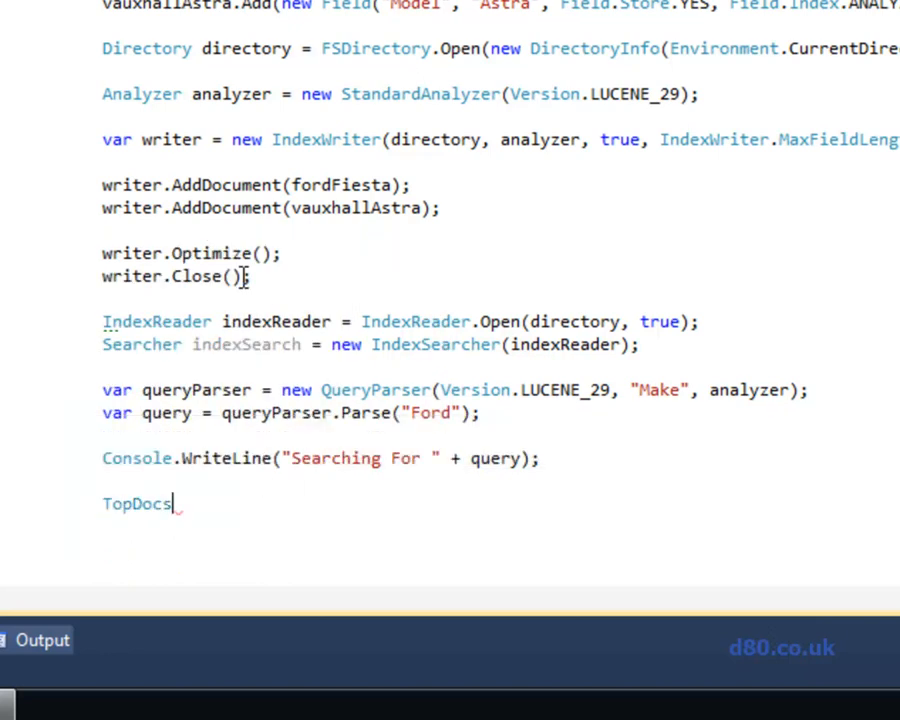
Step: Assign resultDocs = indexSearch.Search(query, indexReader.MaxDoc())
type("= resultDocs = indexSearch.se")
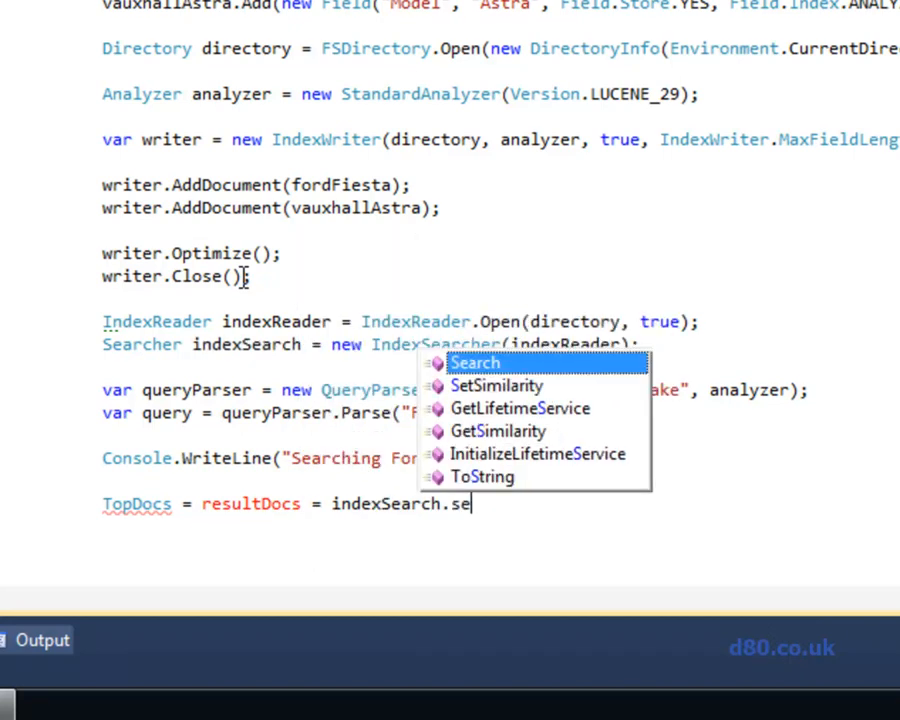
type("arch(query, indexReader.MaxDoc());")
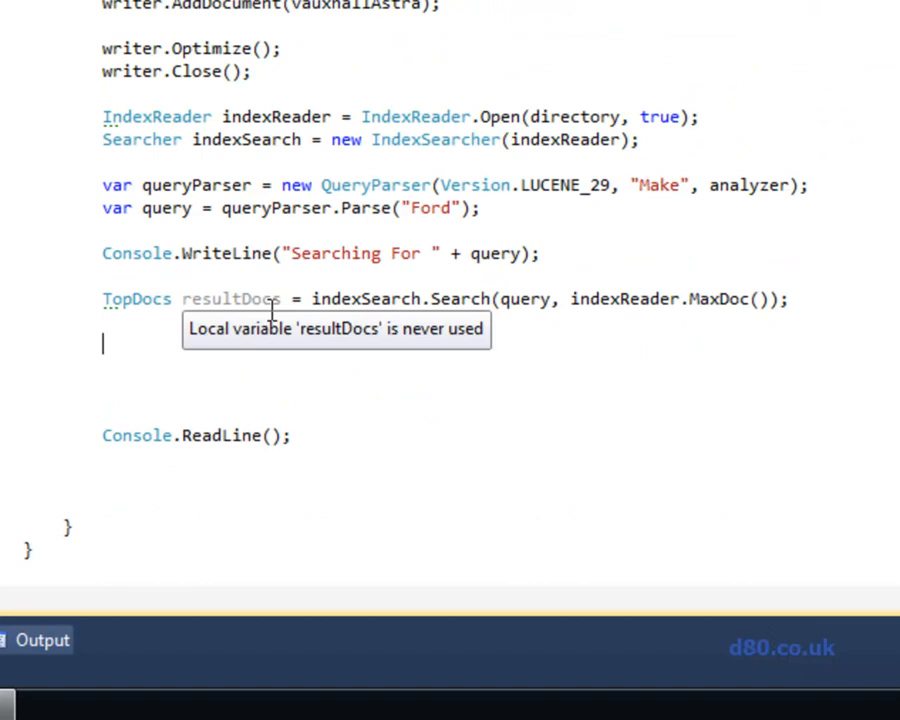
Step: Store resultDocs.scoreDocs in hits and loop over them printing each fetched document
type("var hits = resultDocs.scoreDocs;")
type("Console.WriteLine(documentFromSarch);")
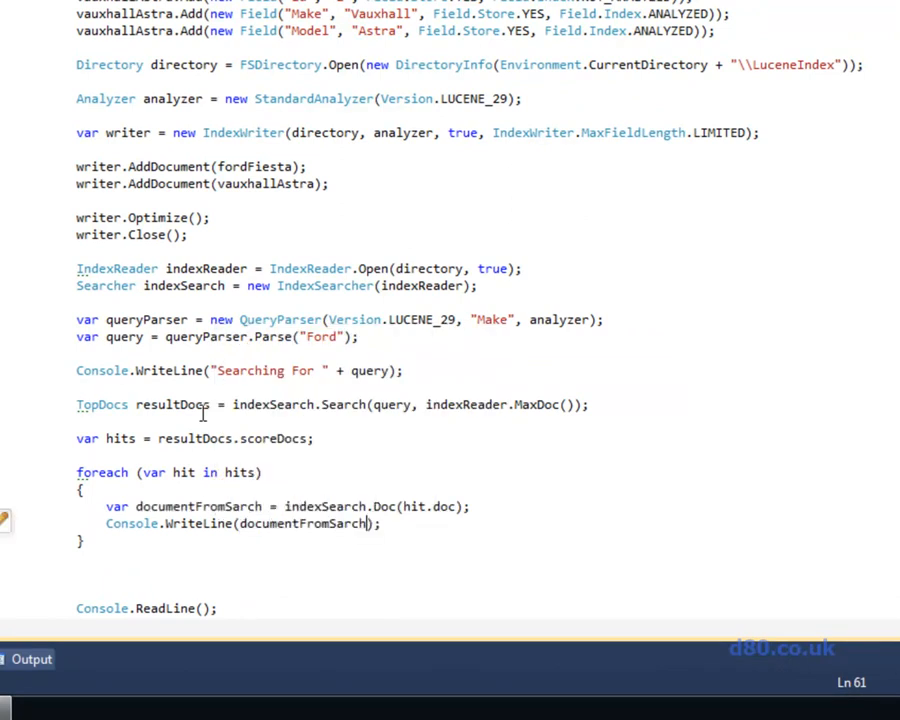
Step: Print documentFromSarch.Get("Make") + " " + documentFromSarch for each hit
type(".Get(\"Make\")")
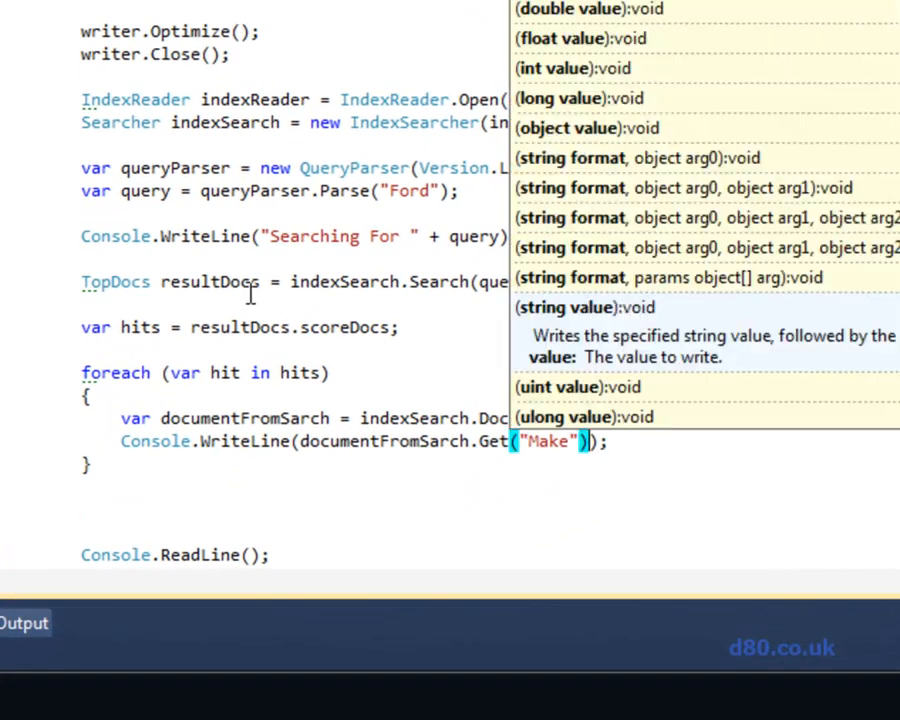
type("+")
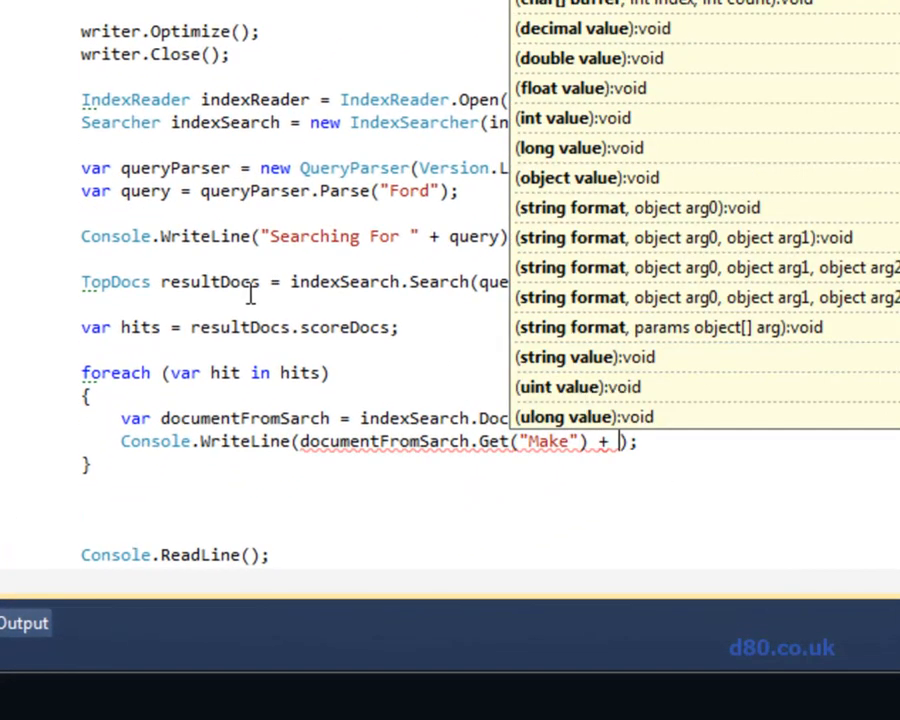
type("\" \" + documentFromSarch")
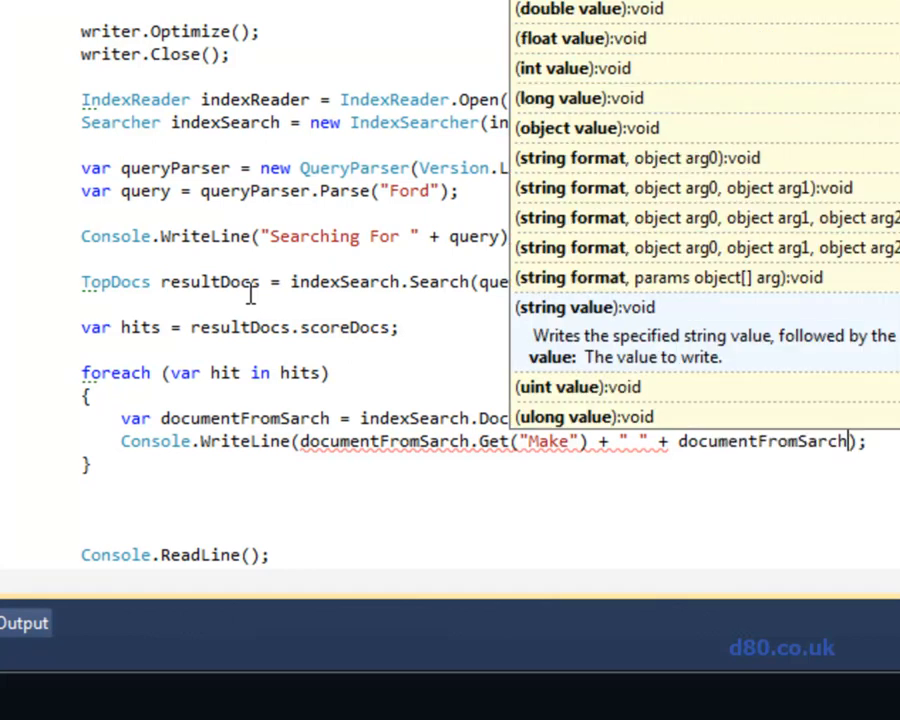